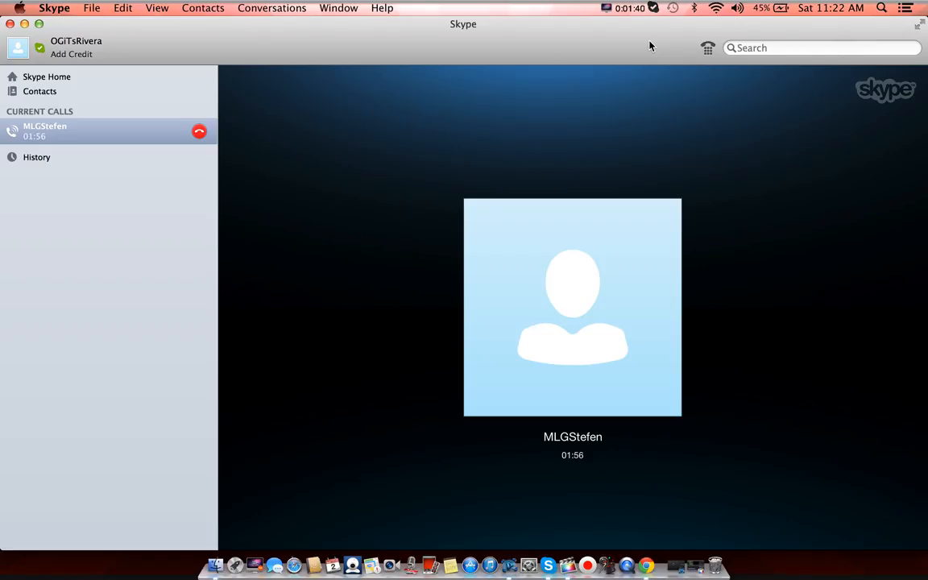
pyautogui.moveTo(480, 496)
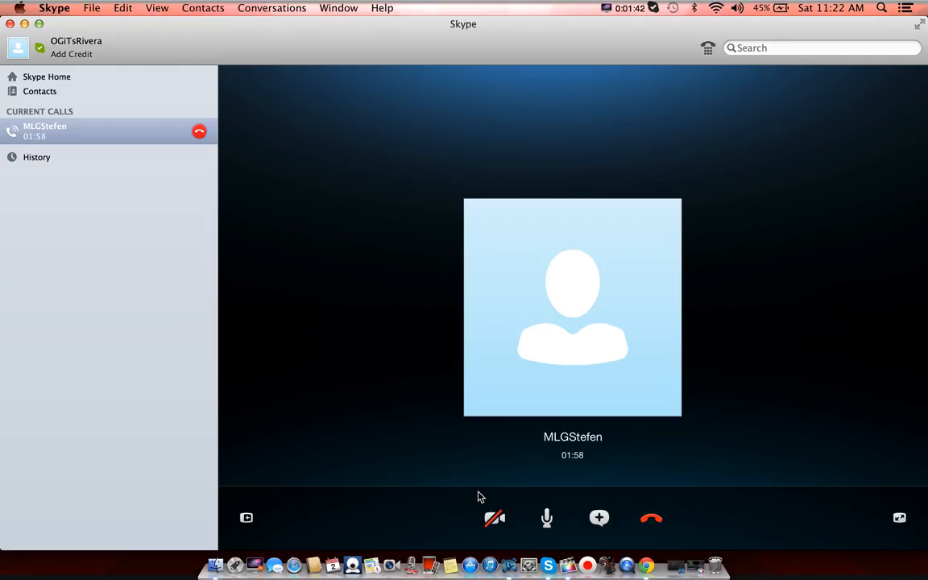
pyautogui.click(494, 518)
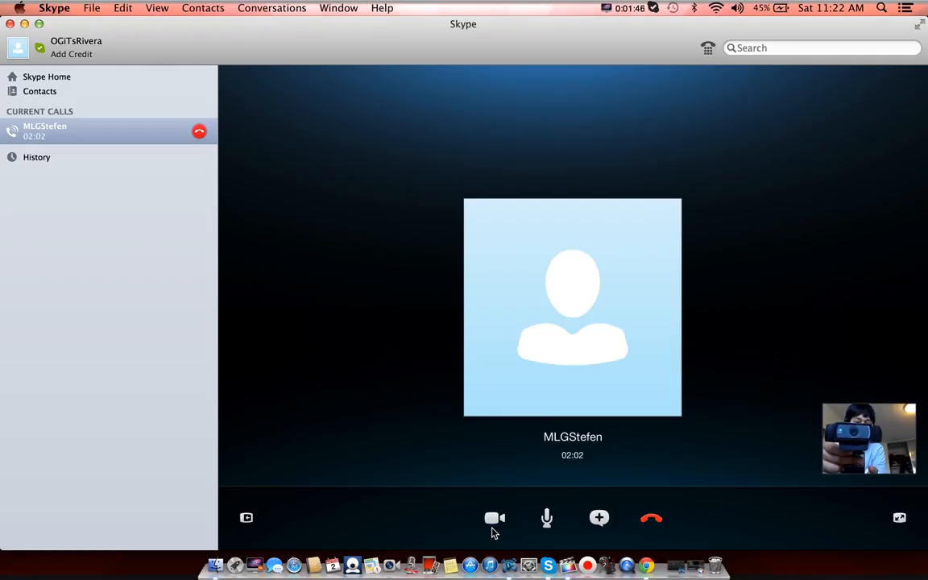
pyautogui.click(494, 516)
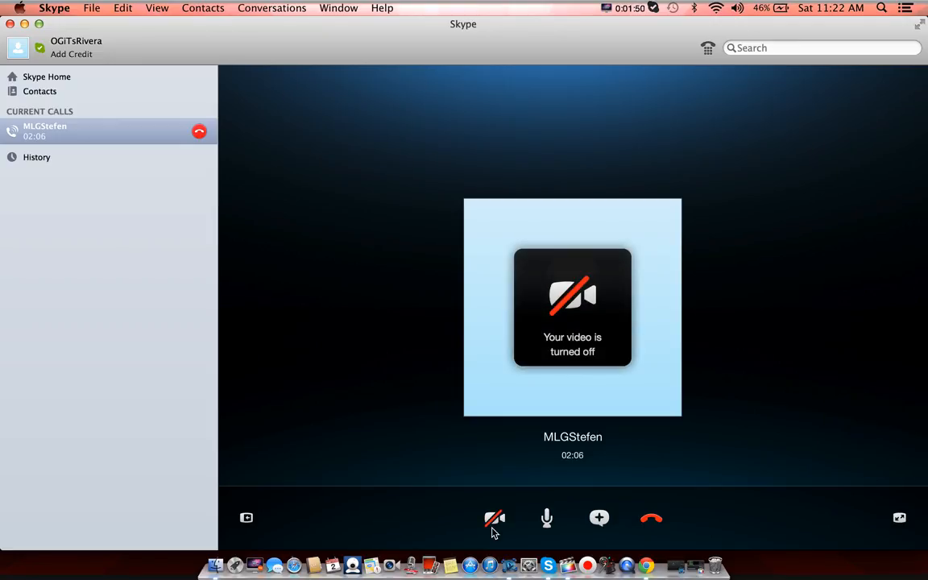
# Step: Switch the webcam on again so your own video preview shows
pyautogui.click(493, 518)
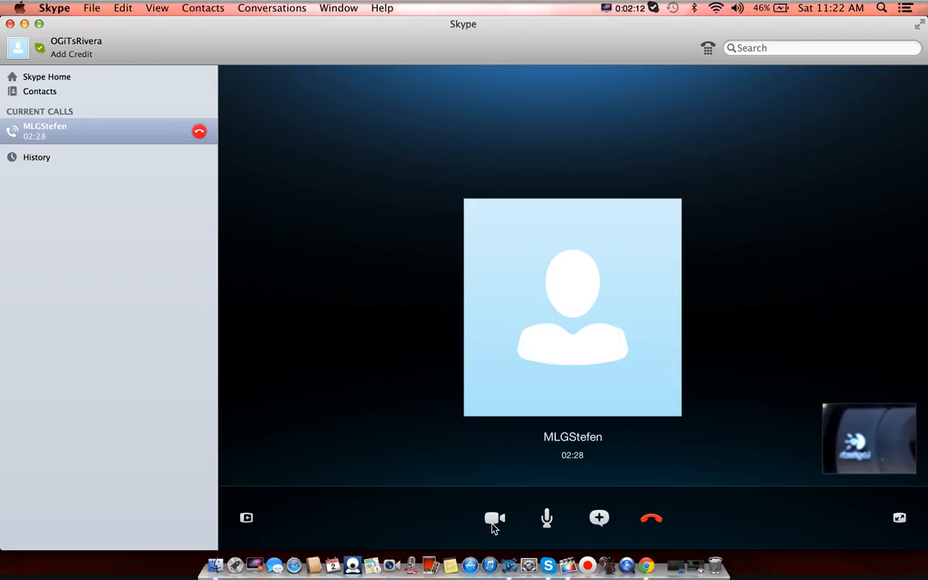
# Step: Stop your webcam video and hang up the call with MLGStefen
pyautogui.click(494, 517)
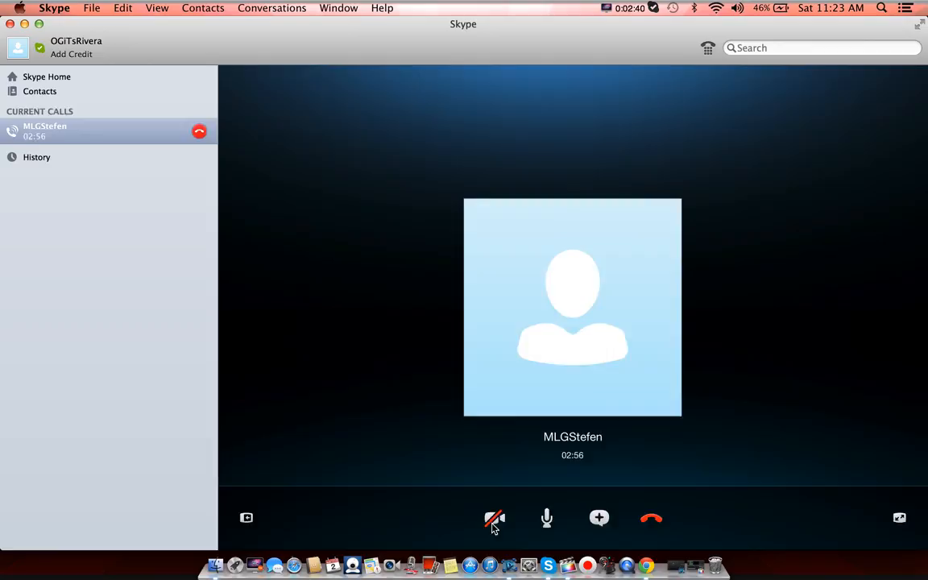
pyautogui.click(650, 517)
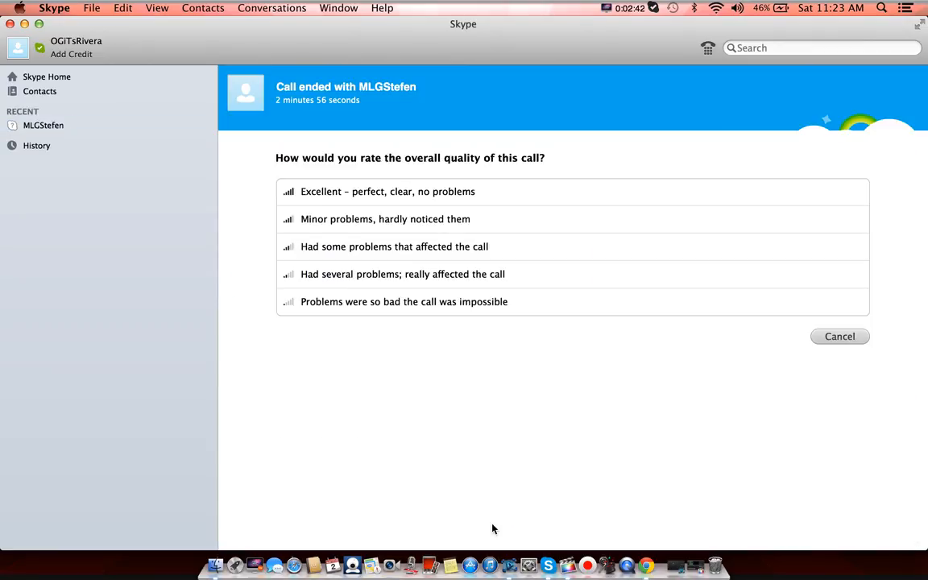